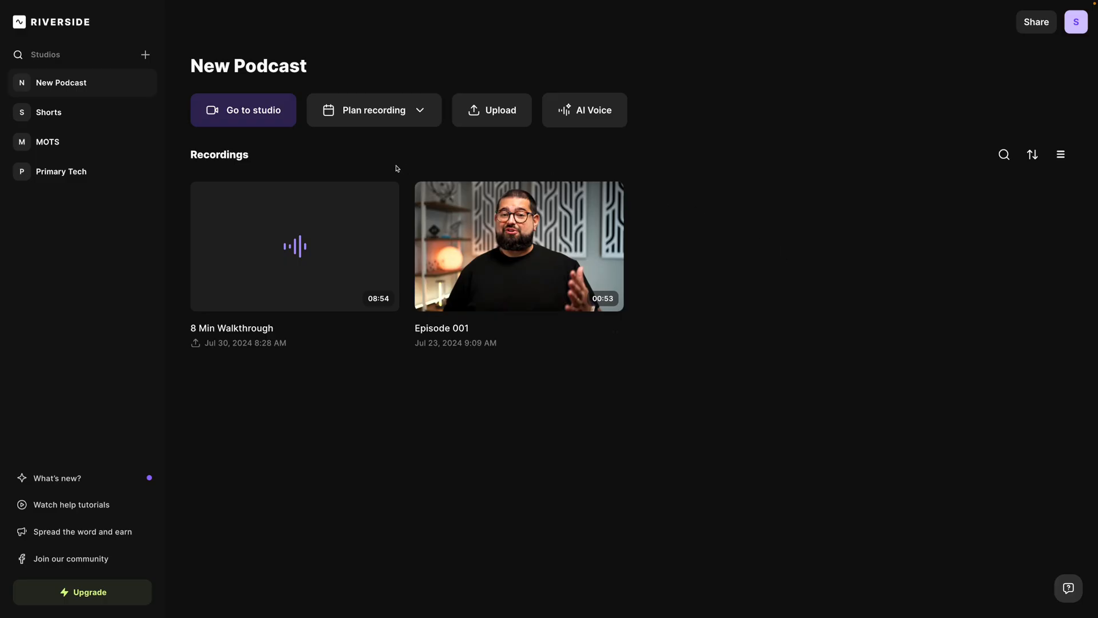
Step: Enter the New Podcast studio and join as host using headphones
click(243, 109)
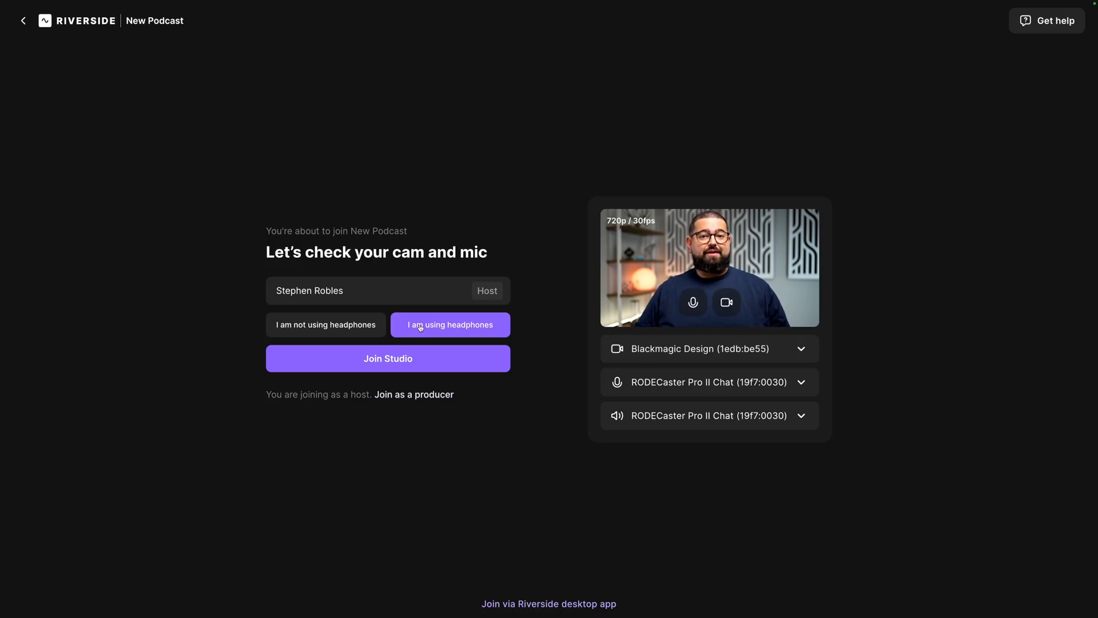
click(387, 358)
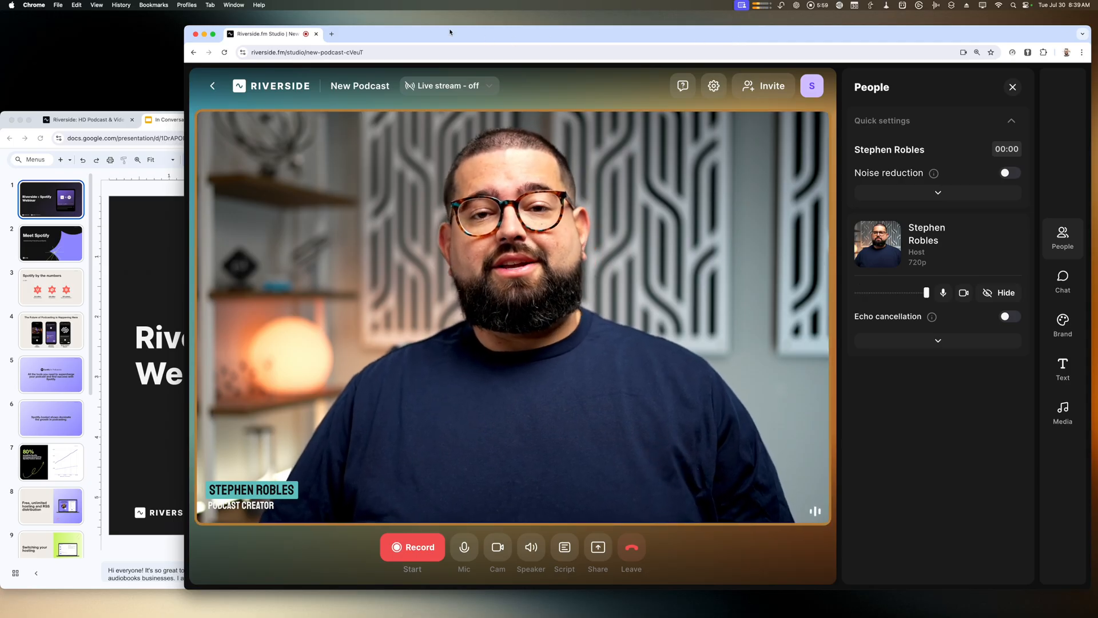
click(87, 120)
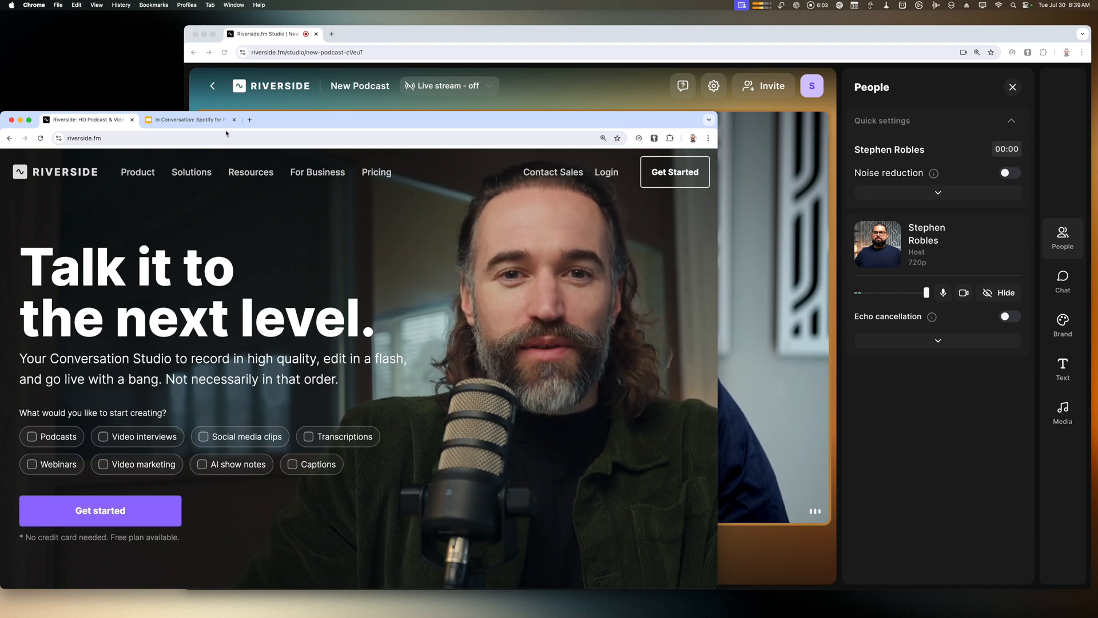
click(189, 119)
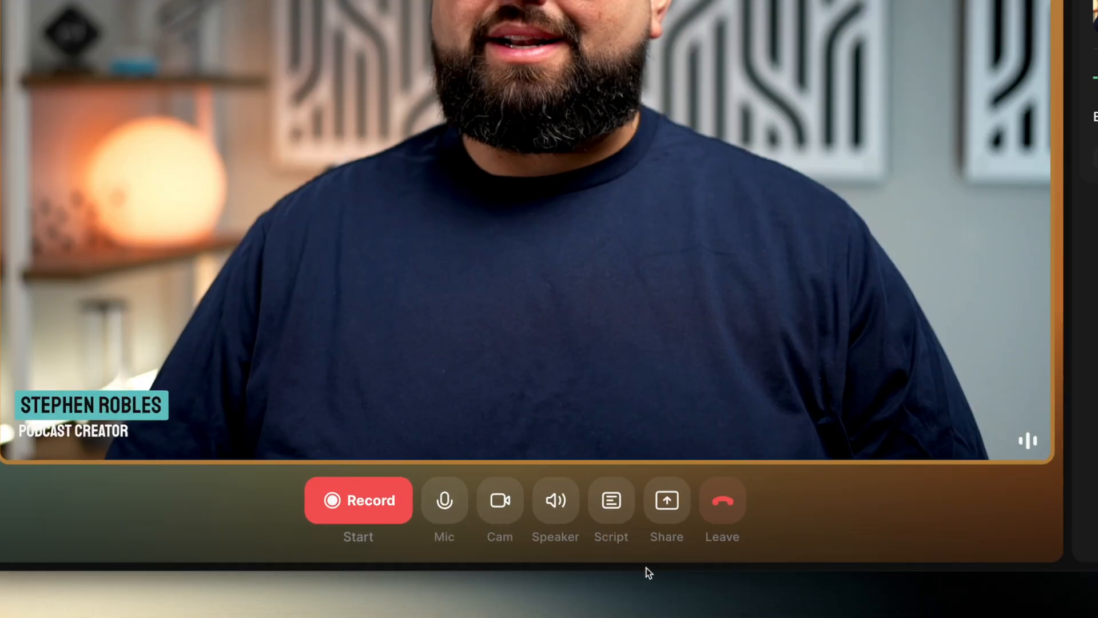
click(665, 500)
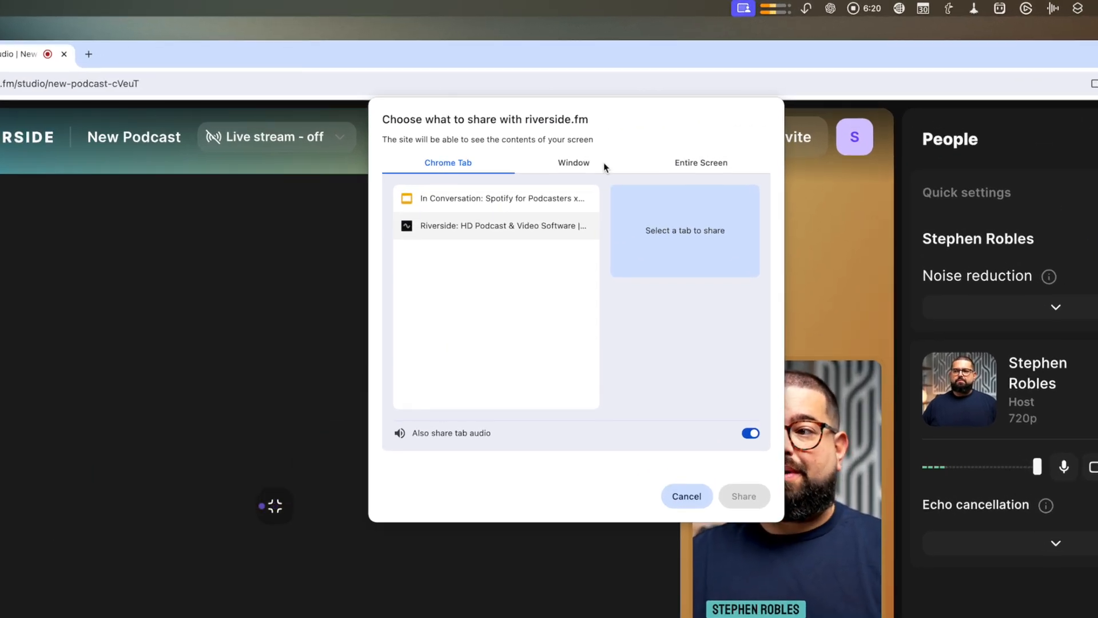
click(573, 162)
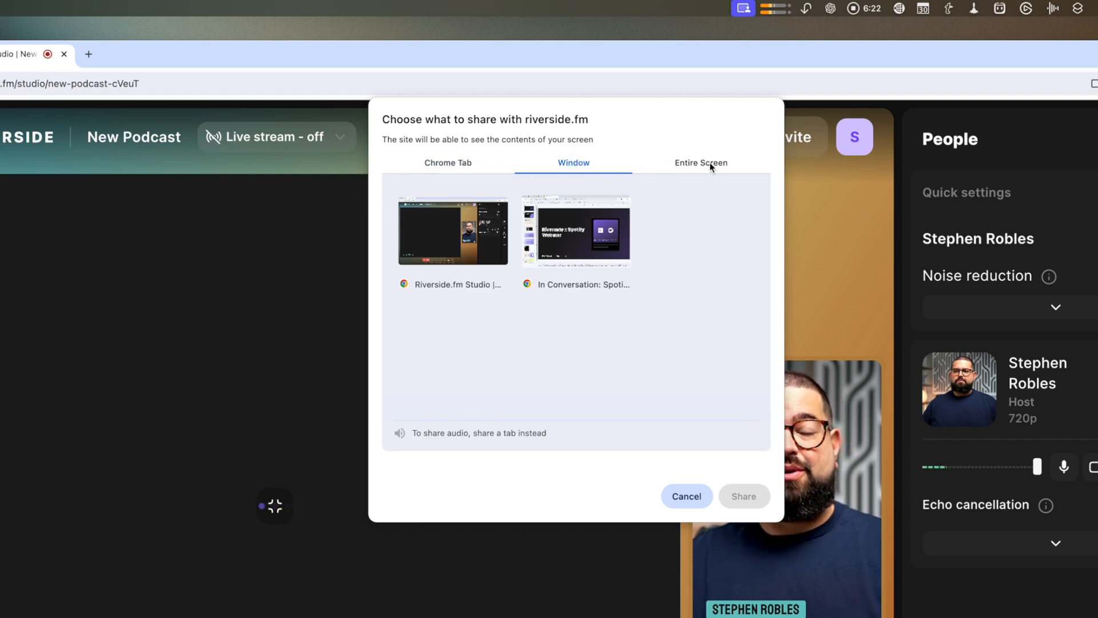
click(700, 162)
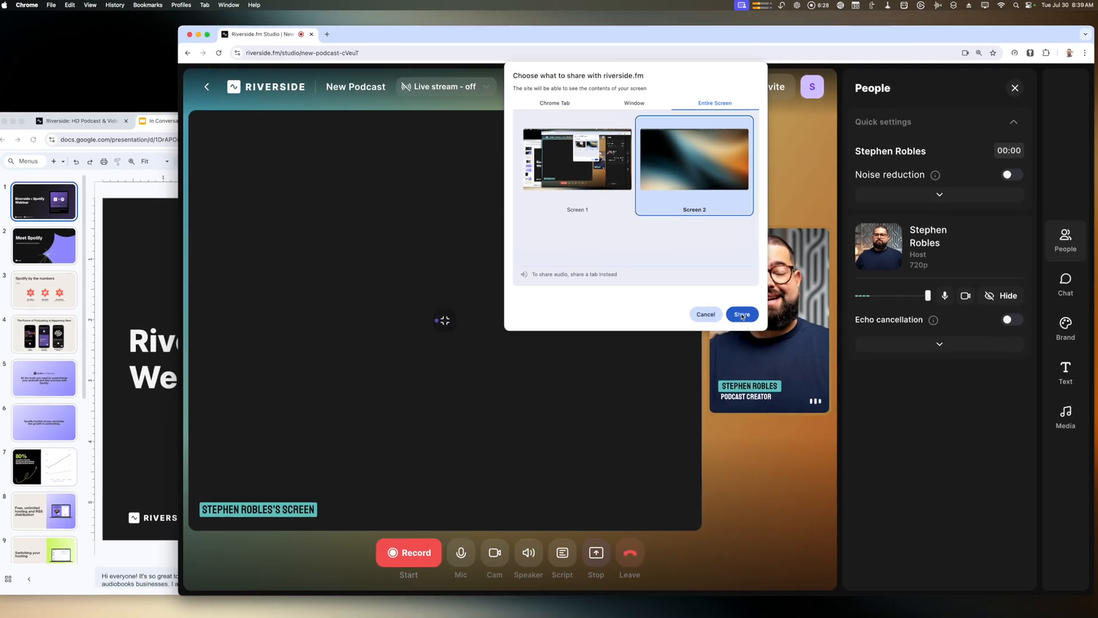
click(741, 314)
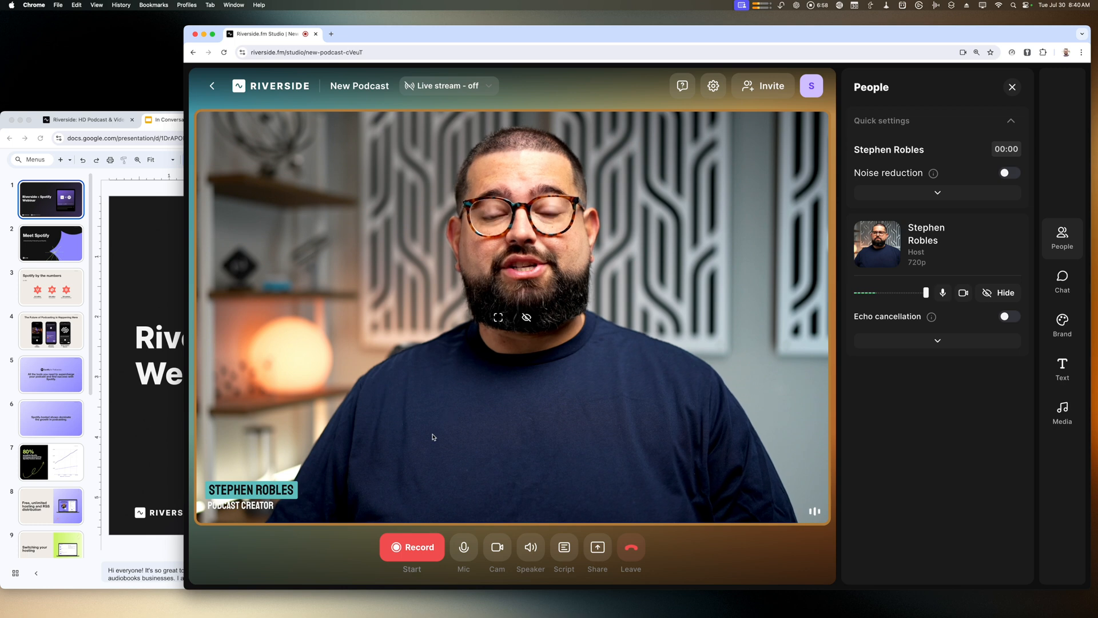
Step: Start recording the studio session and let the countdown finish
click(412, 547)
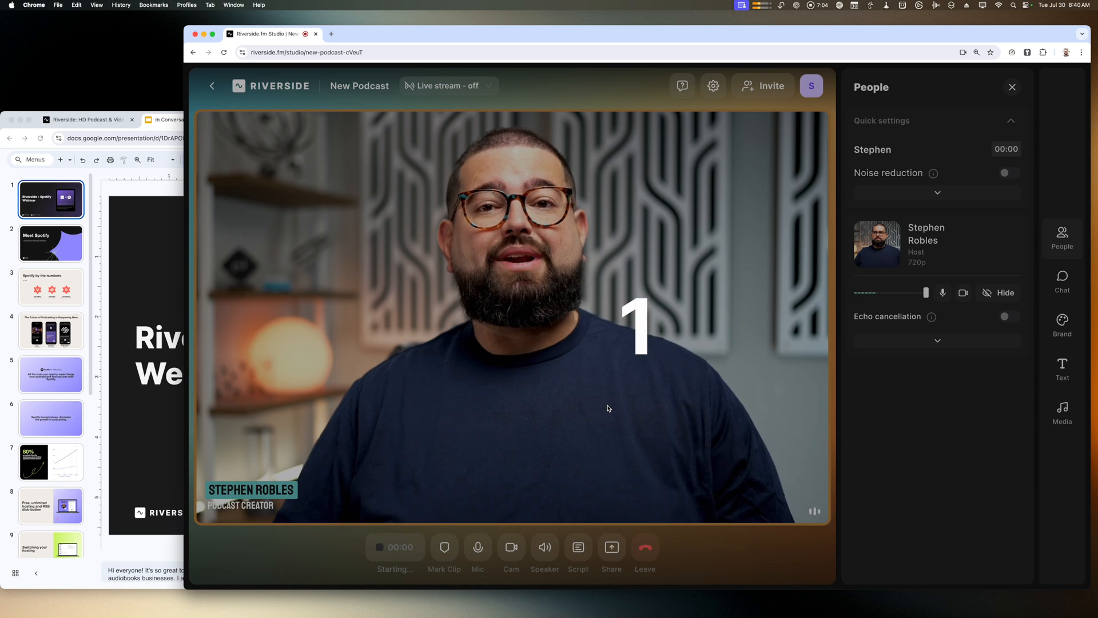
click(394, 546)
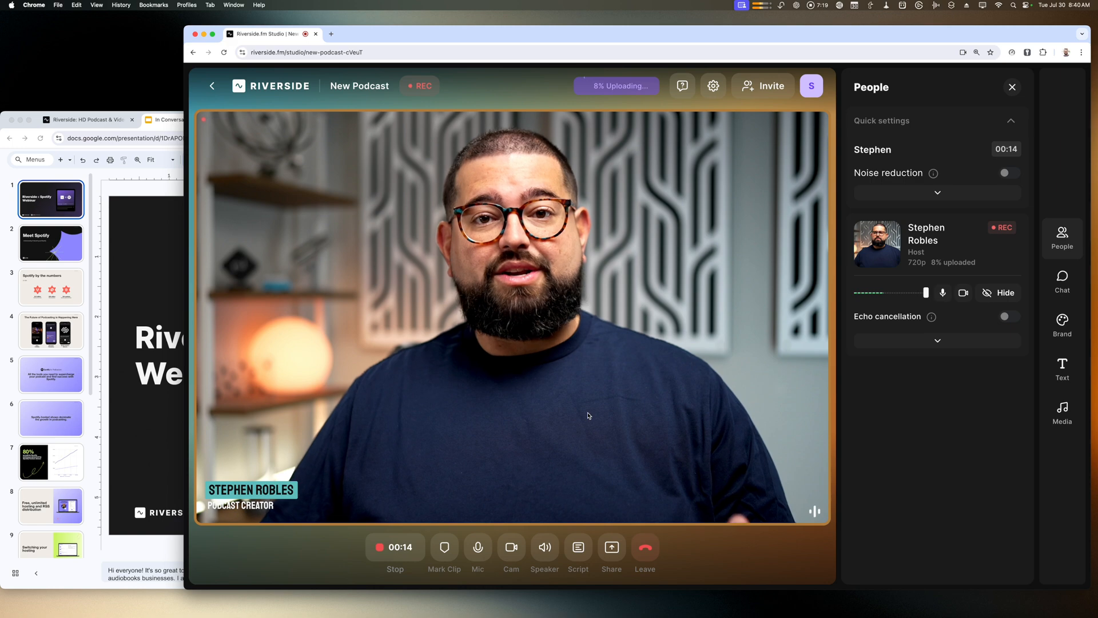
Step: Share the browser window showing the Riverside website, then stop sharing it
click(610, 547)
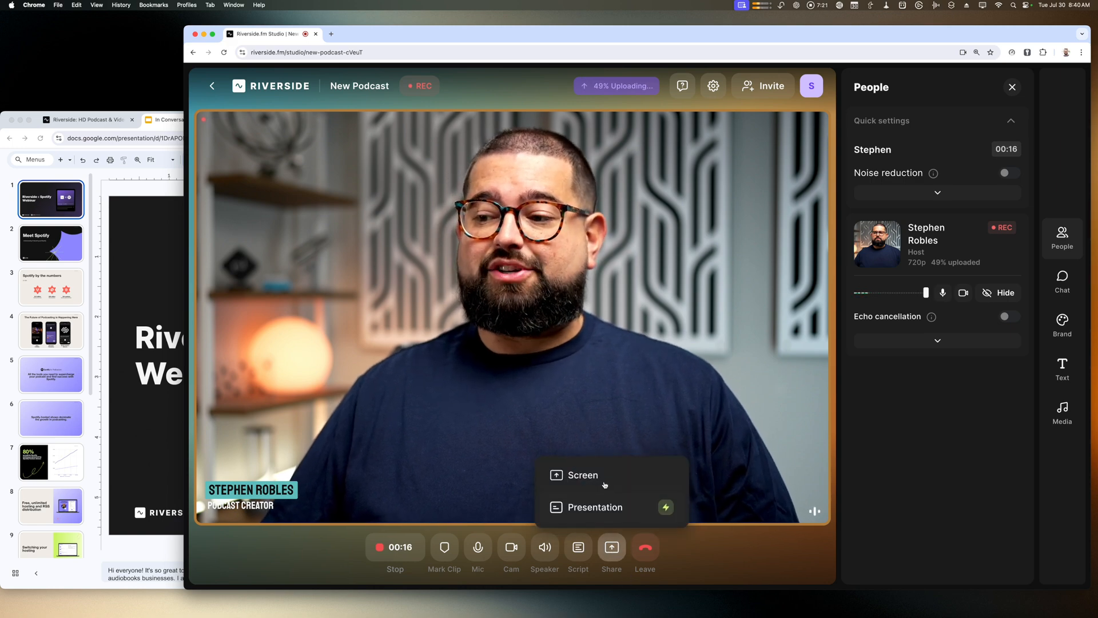
click(583, 475)
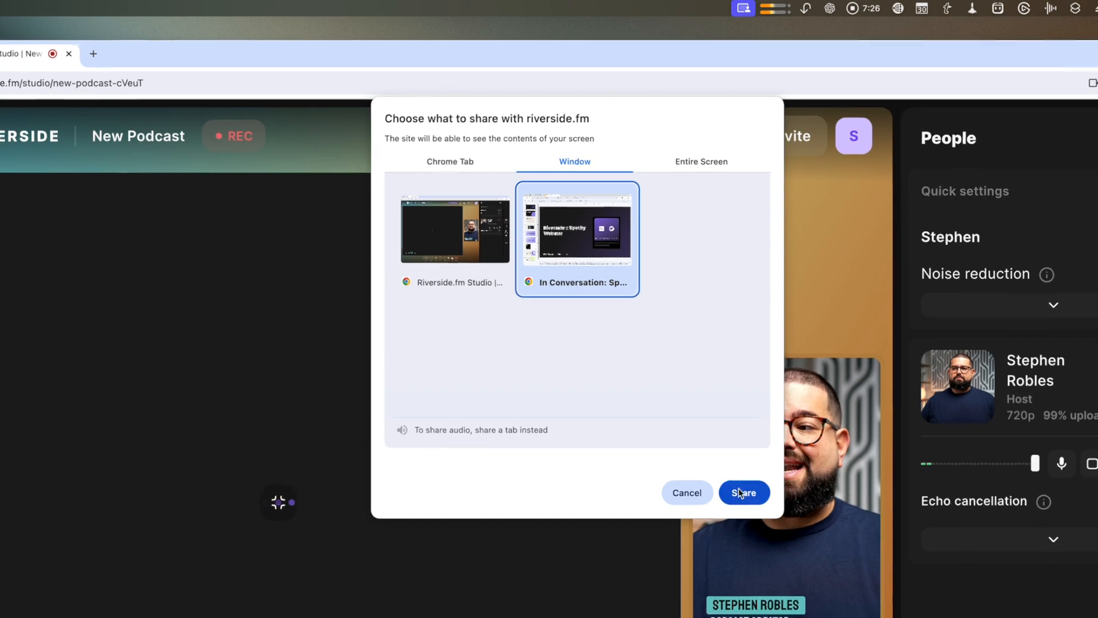
click(743, 492)
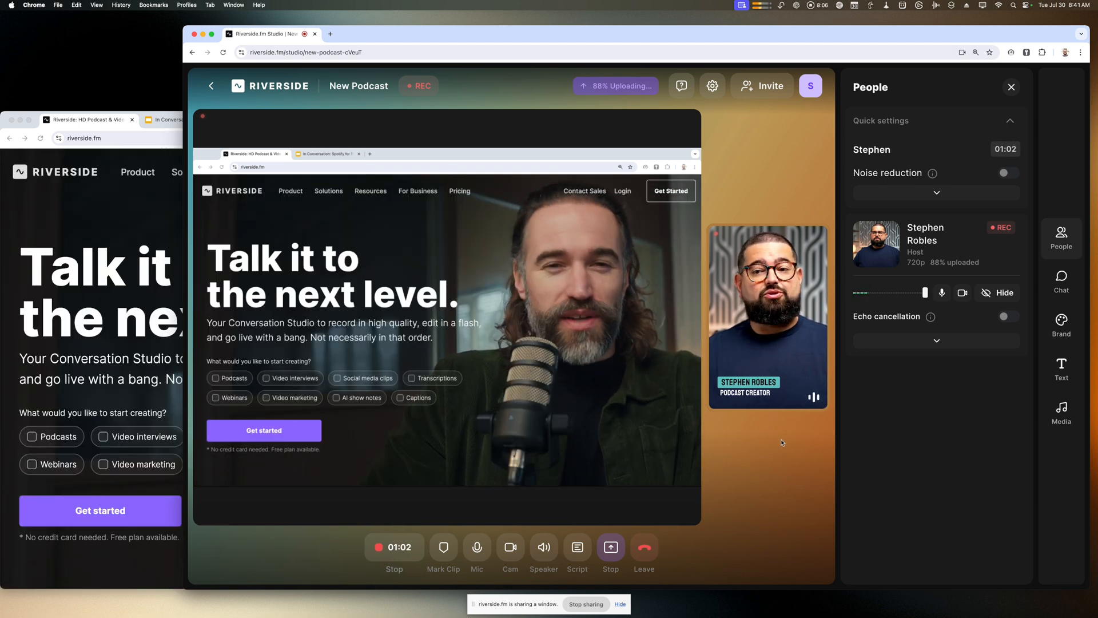
click(611, 546)
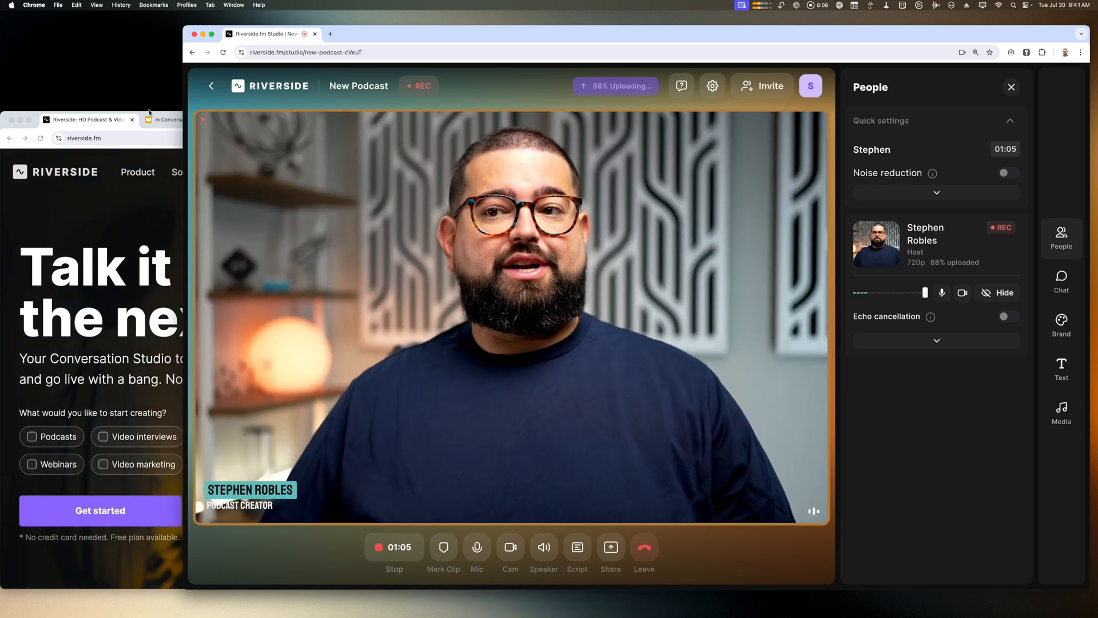
Step: Start the Riverside x Spotify Webinar slideshow and bring up Riverside's share options
click(190, 119)
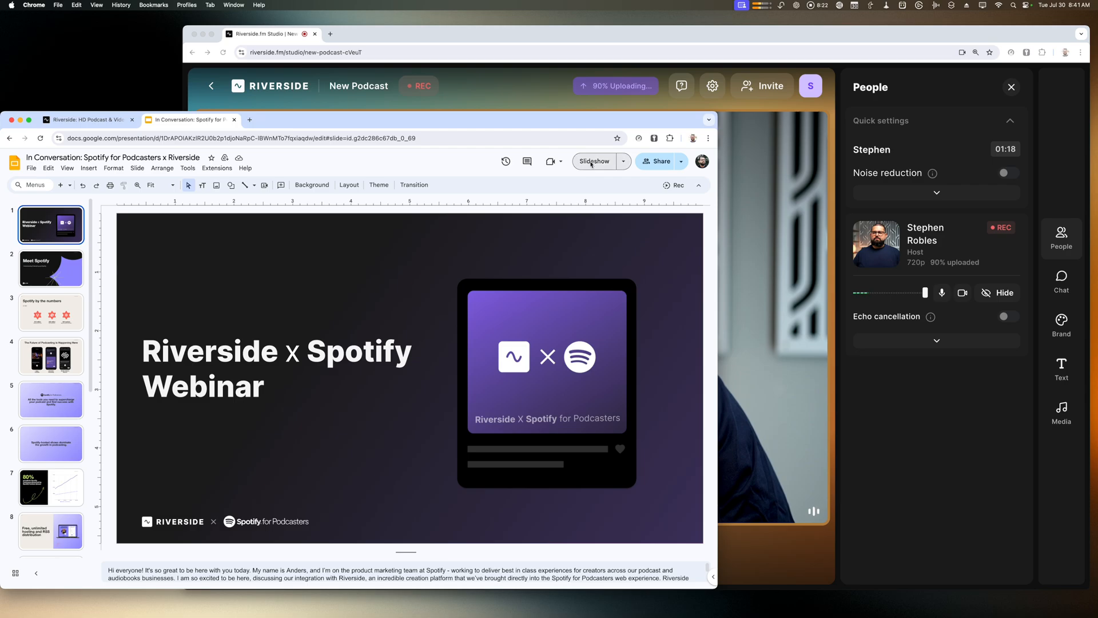
click(594, 161)
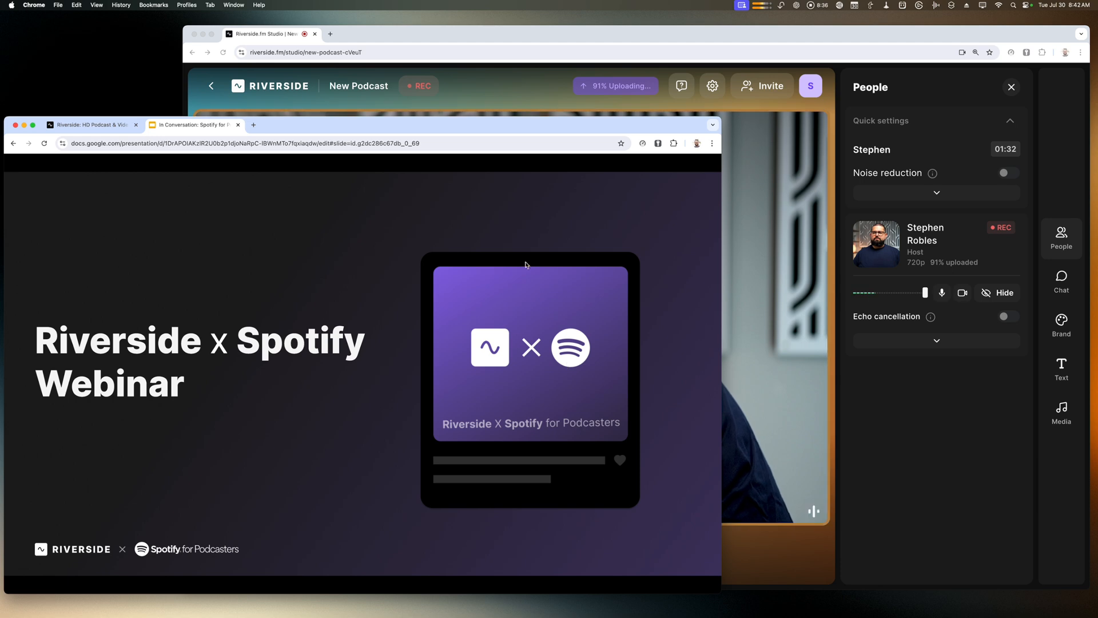
click(610, 546)
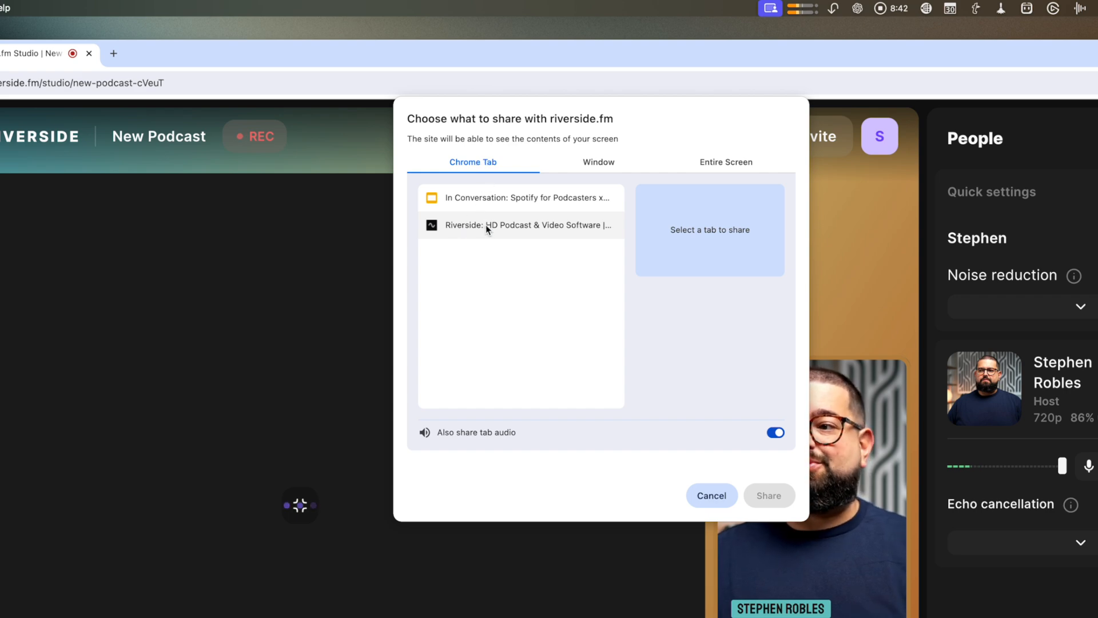
Step: Share the Google Slides tab with tab audio, then stop the recording
click(521, 196)
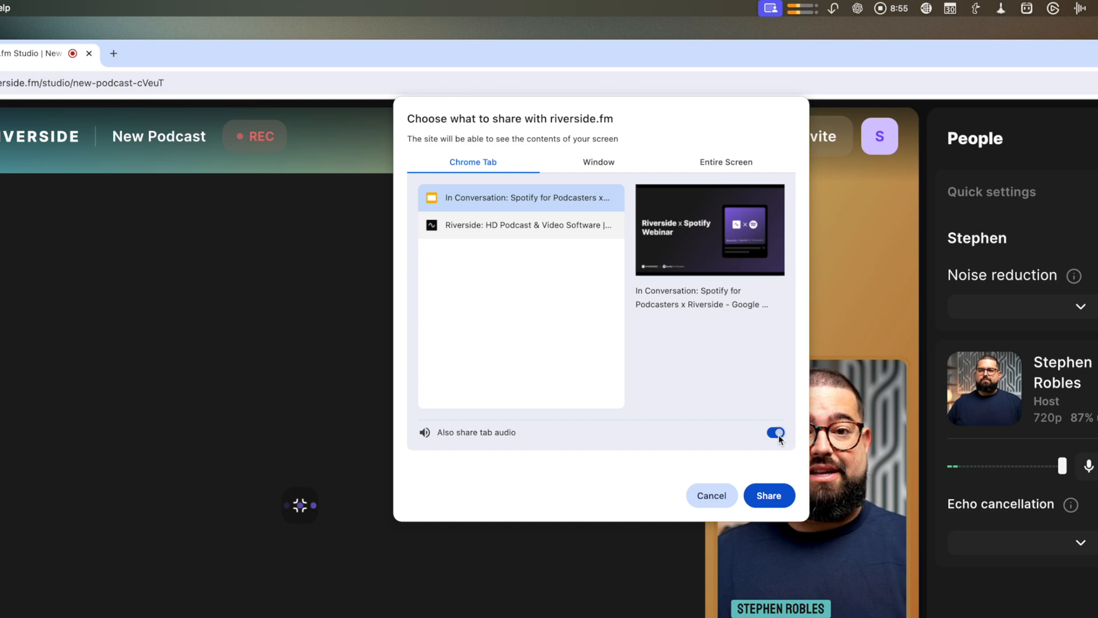
click(768, 495)
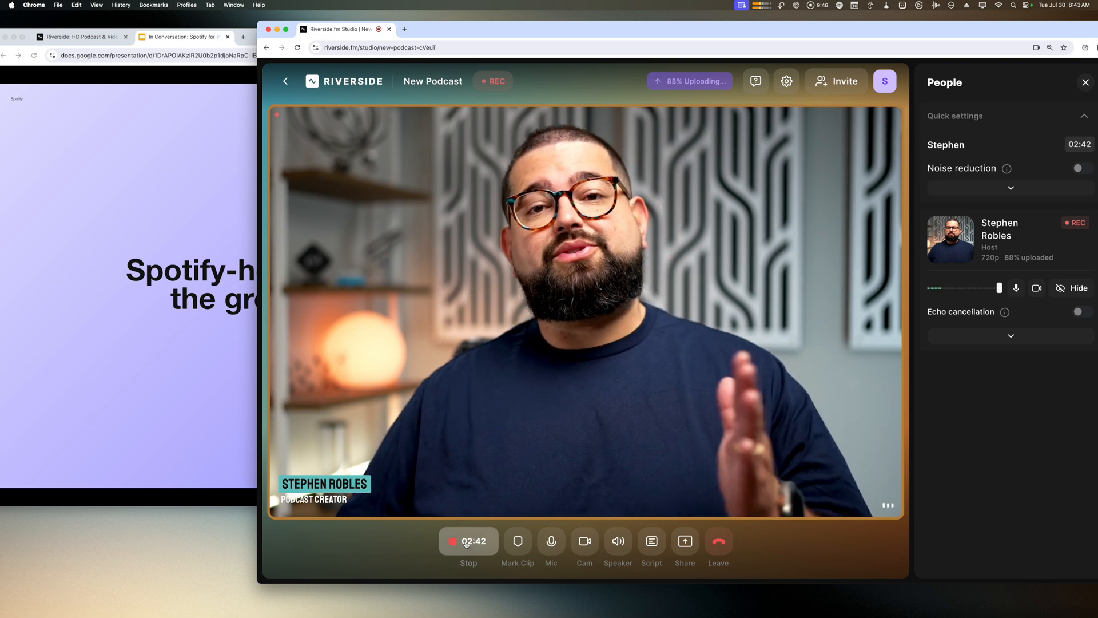
click(468, 540)
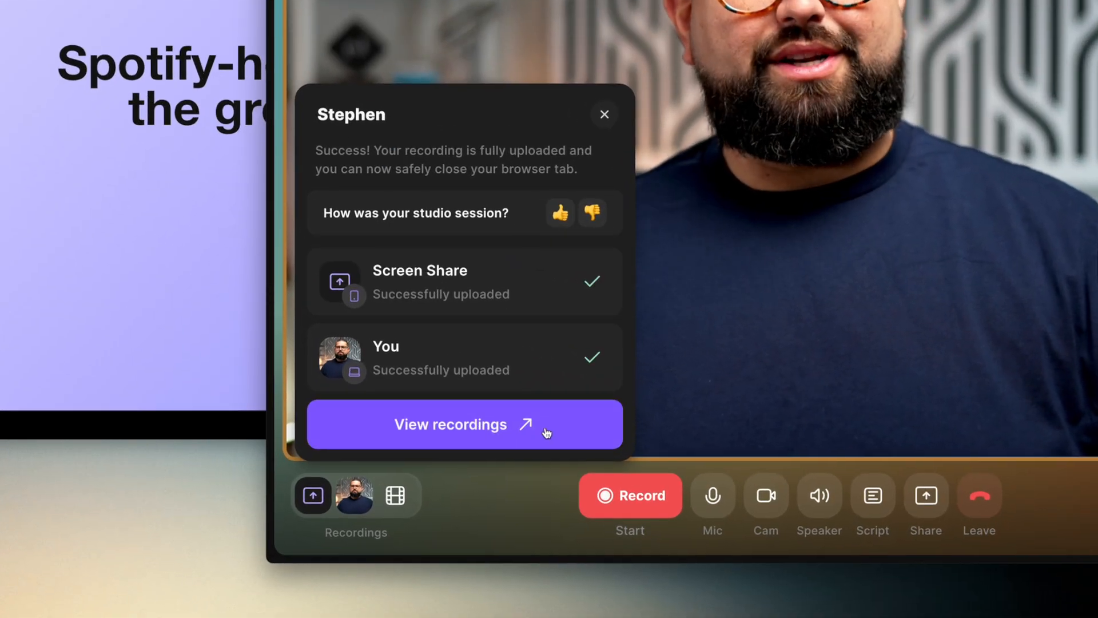
Step: Go to the recordings list showing the new 'Screen Sharing' recording
click(464, 424)
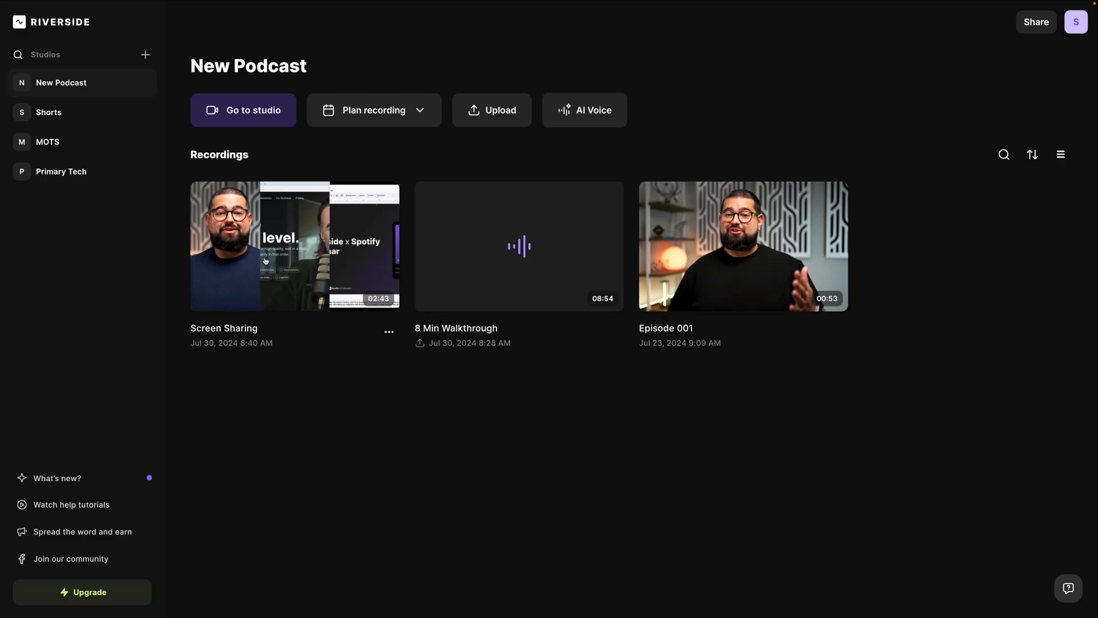
Step: Open the 'Screen Sharing' recording and scroll through its recording files
click(294, 246)
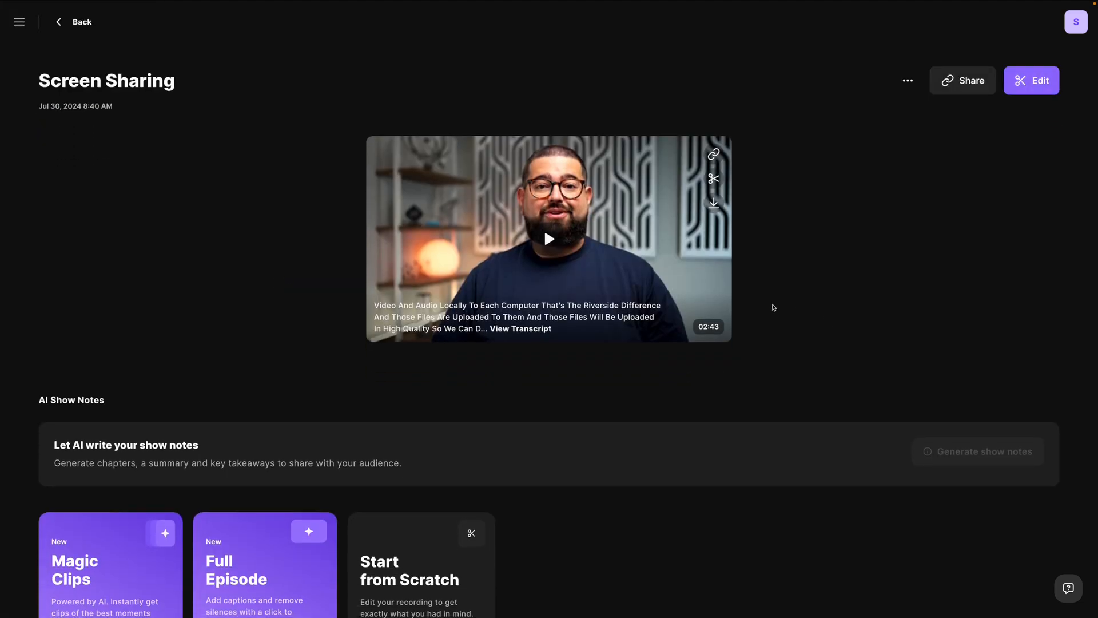
scroll(down, 3)
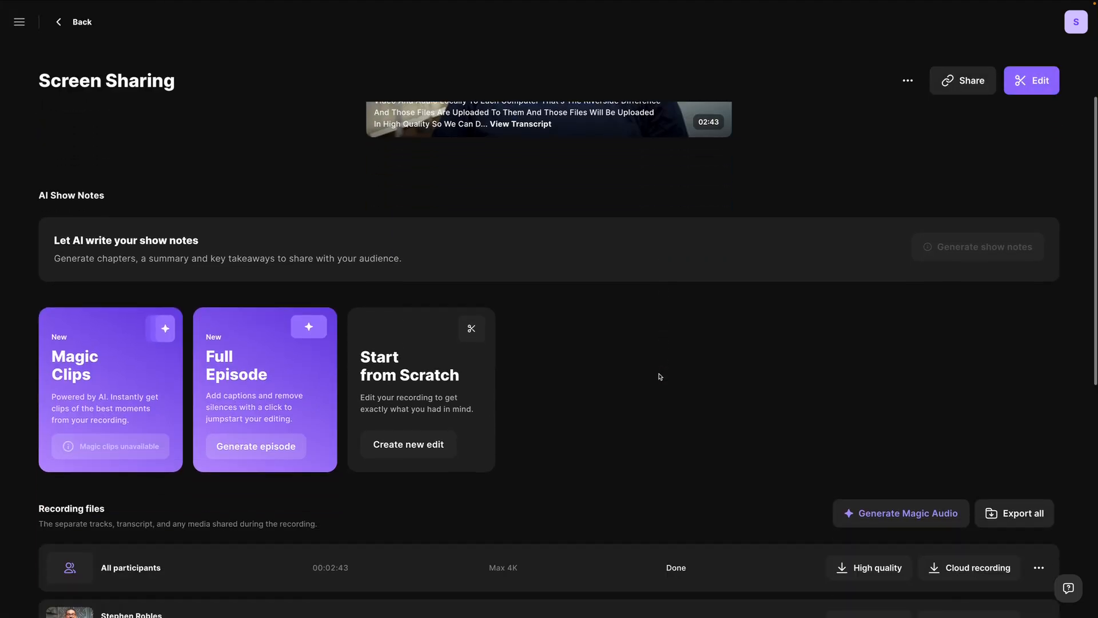
scroll(down, 3)
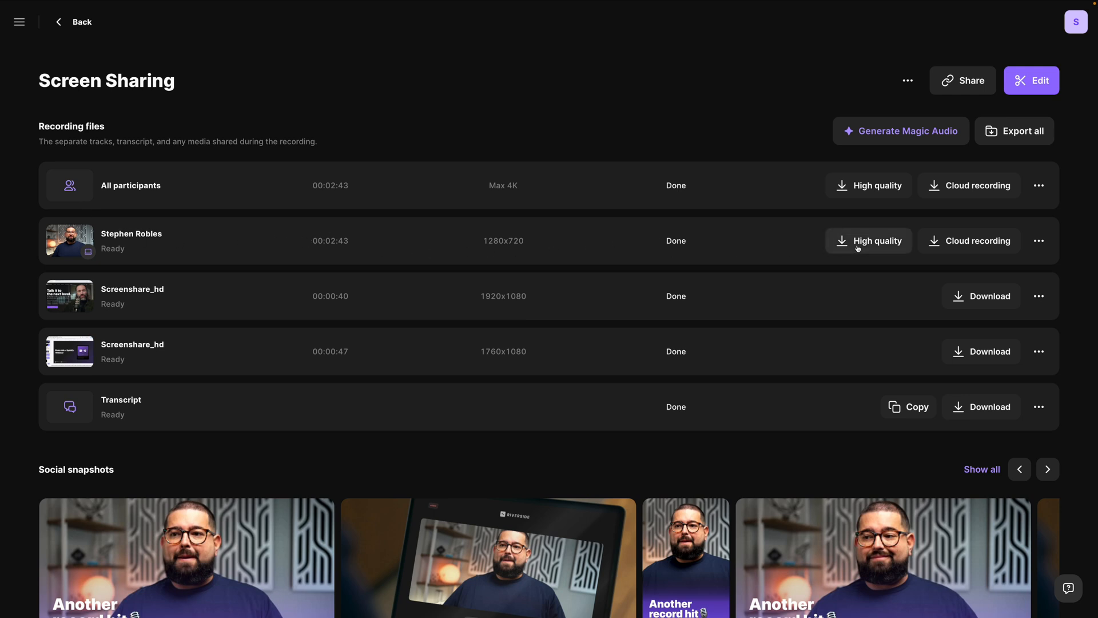
mouse_move(219, 309)
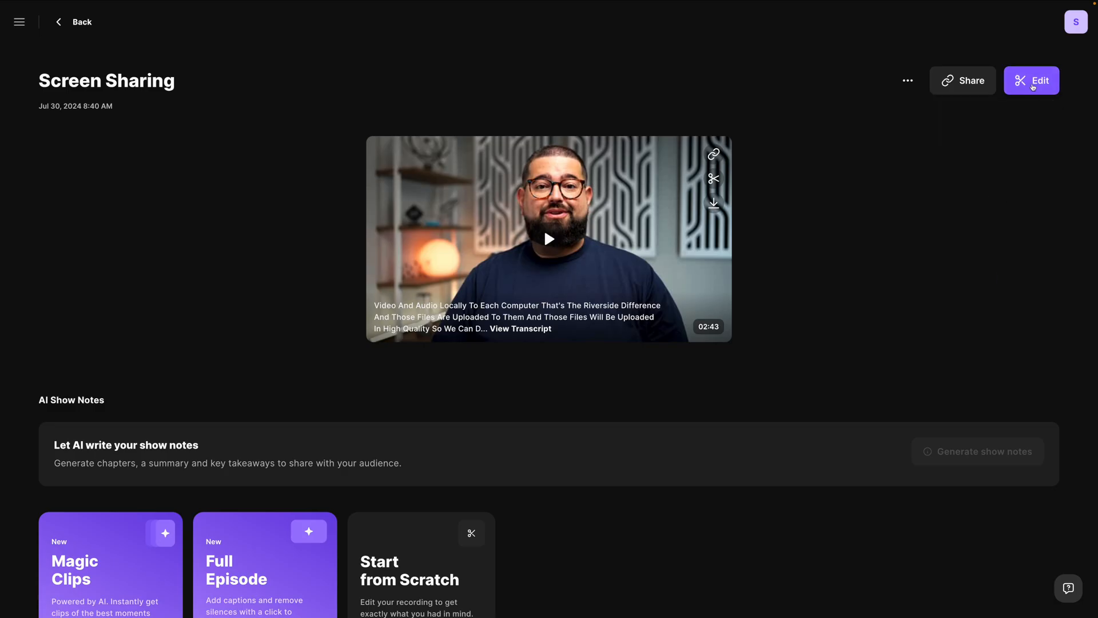
Step: Open 'Screen Sharing' in the editor, scrub the timeline, and set export quality to 2160p 4K
click(1031, 81)
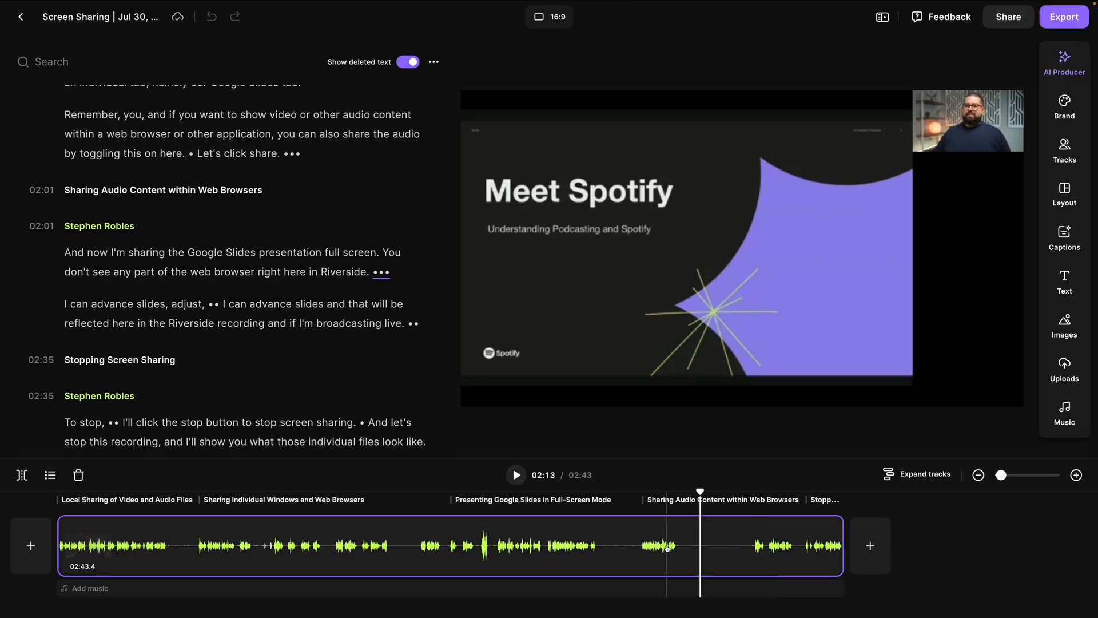
click(613, 546)
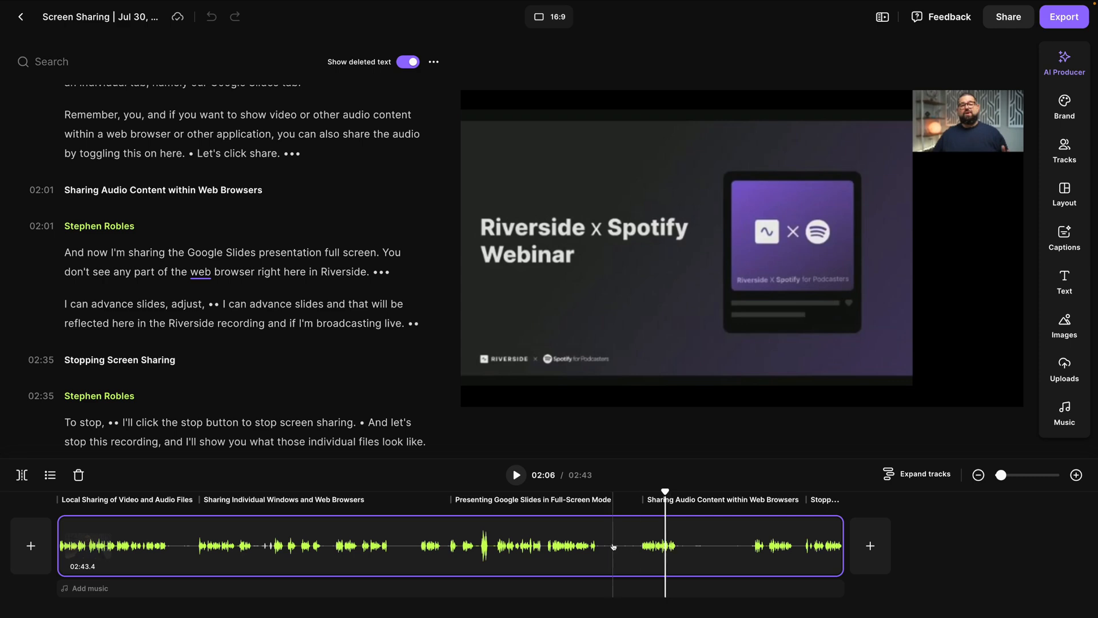
click(559, 546)
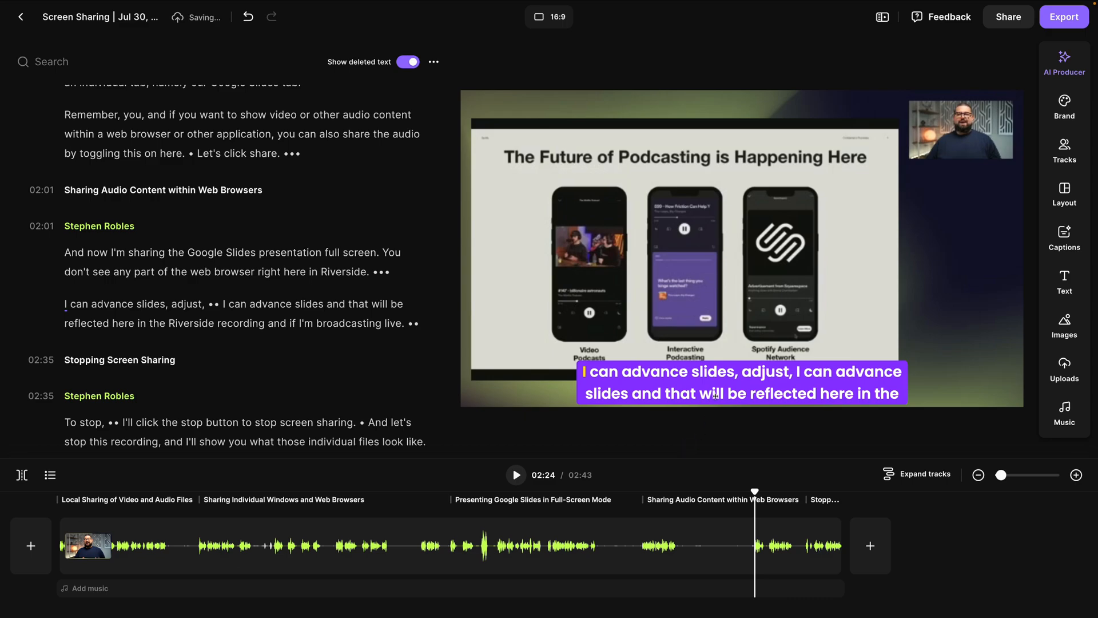
click(1064, 16)
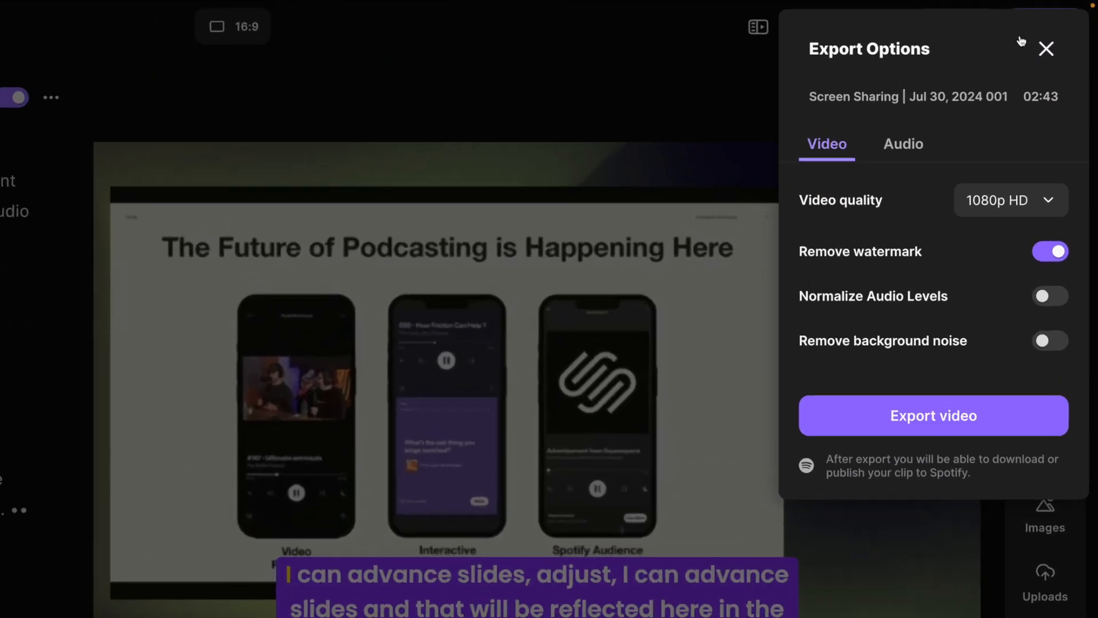
click(1010, 200)
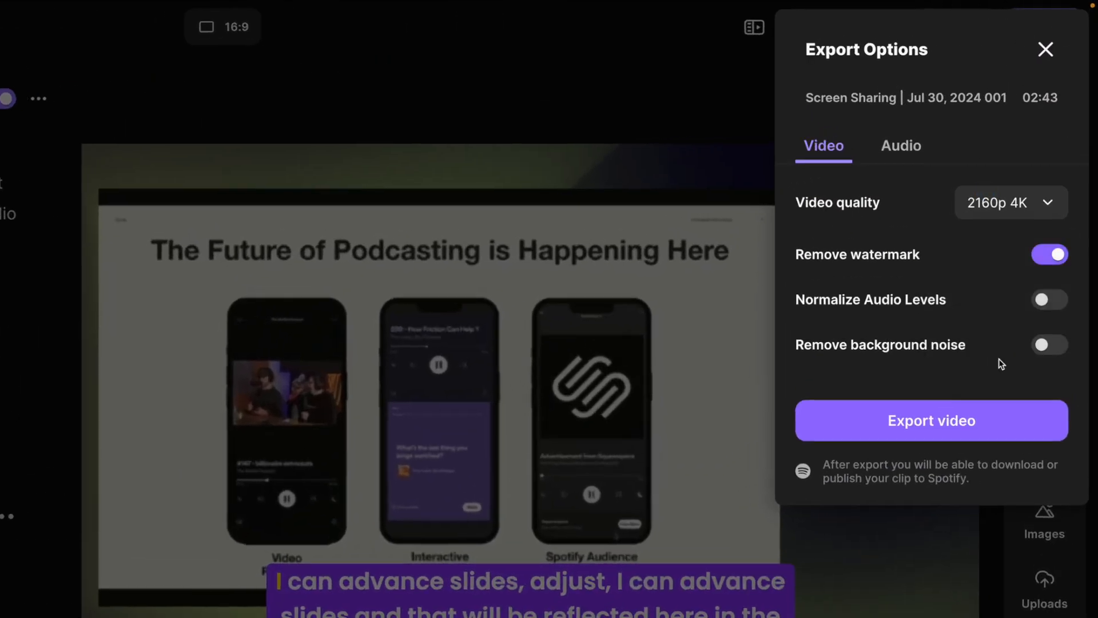